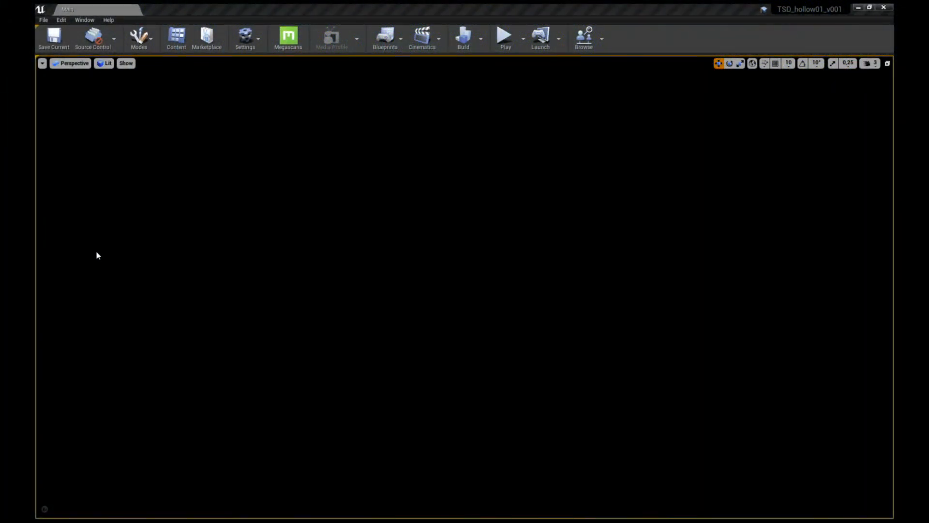
mouse_move(126, 95)
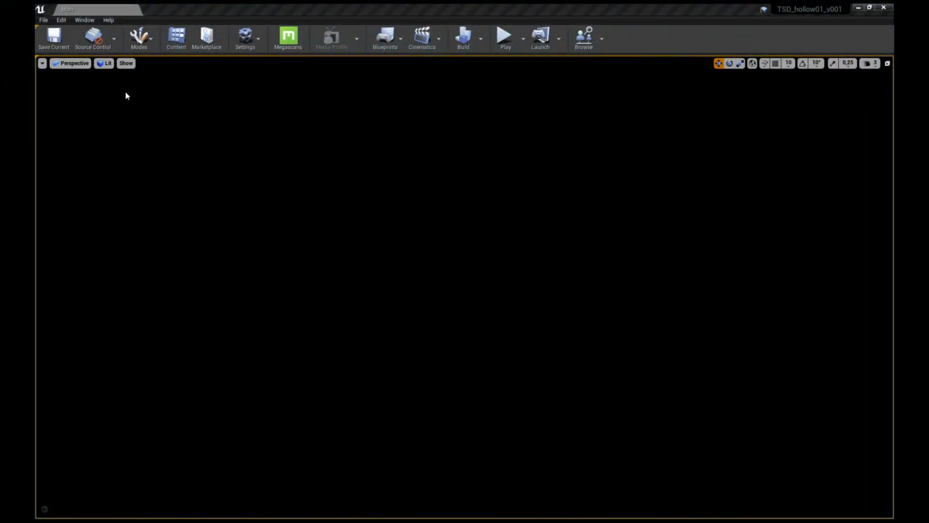